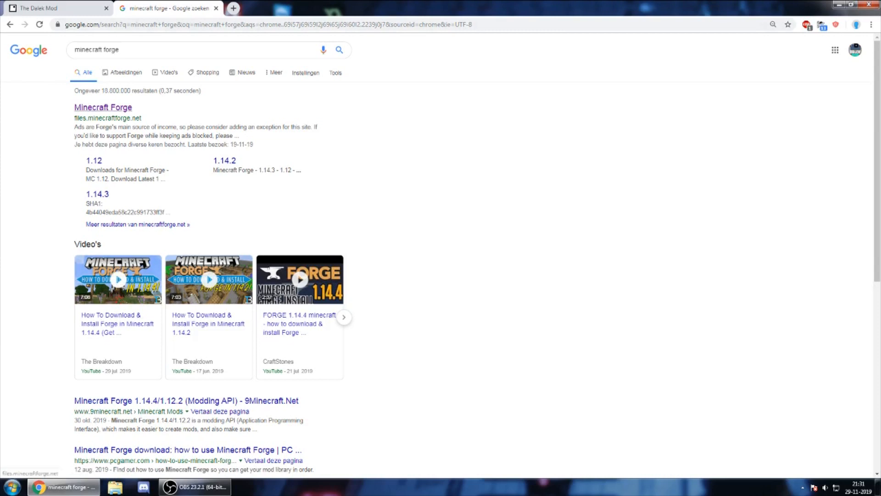
# Download the latest Forge 1.12.2 installer jar from files.minecraftforge.net, declining notifications.
pyautogui.click(102, 108)
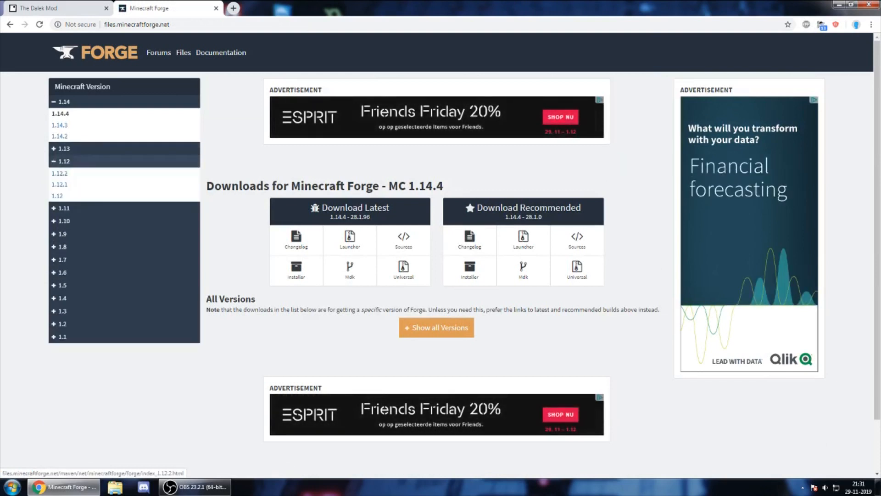
pyautogui.click(59, 173)
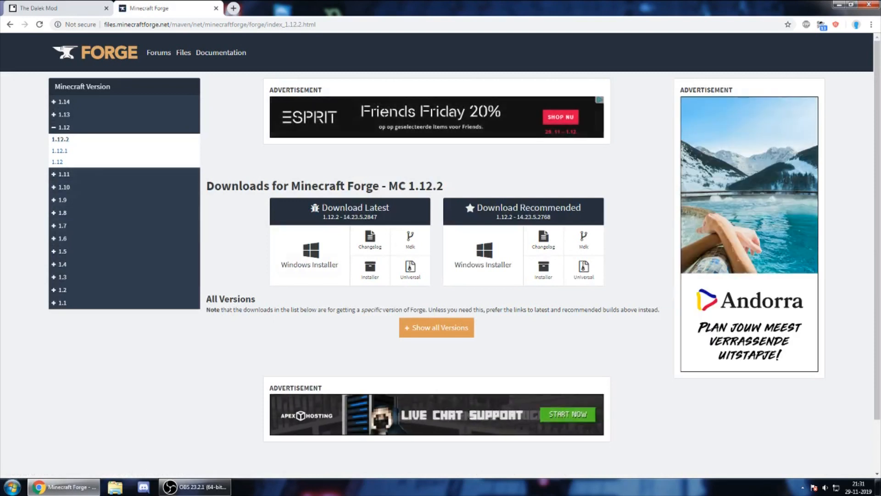
pyautogui.click(369, 270)
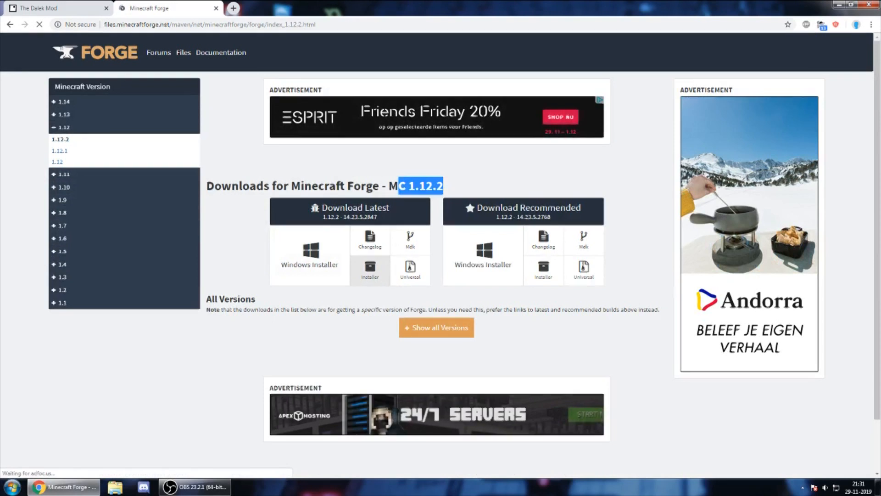
pyautogui.click(369, 270)
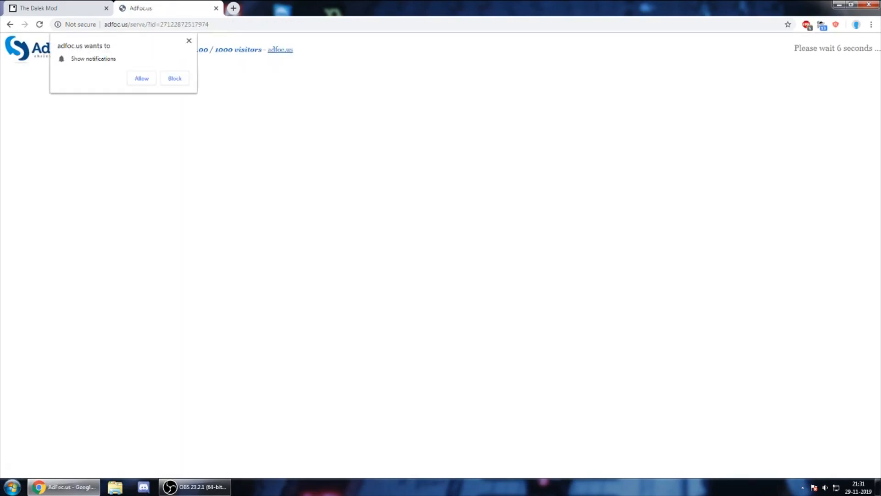
pyautogui.click(174, 78)
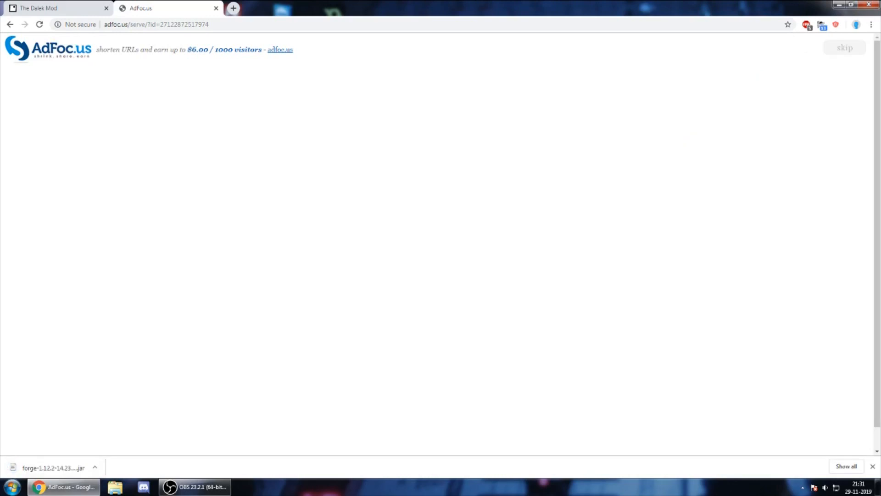
# Run the downloaded jar and install the Forge 1.12.2 client profile.
pyautogui.click(53, 467)
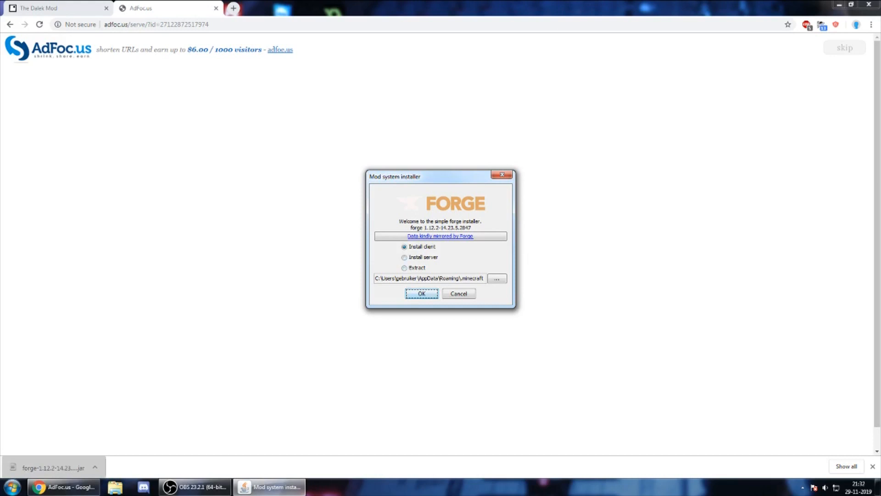
pyautogui.click(421, 294)
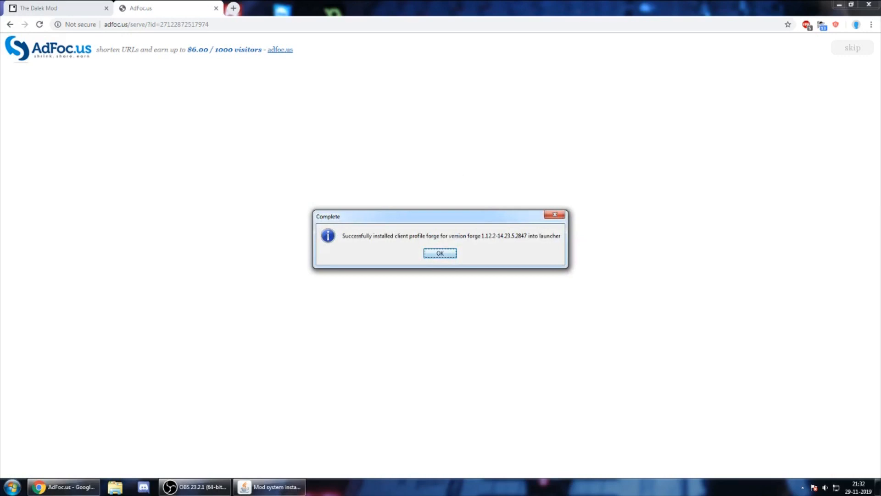
pyautogui.click(440, 253)
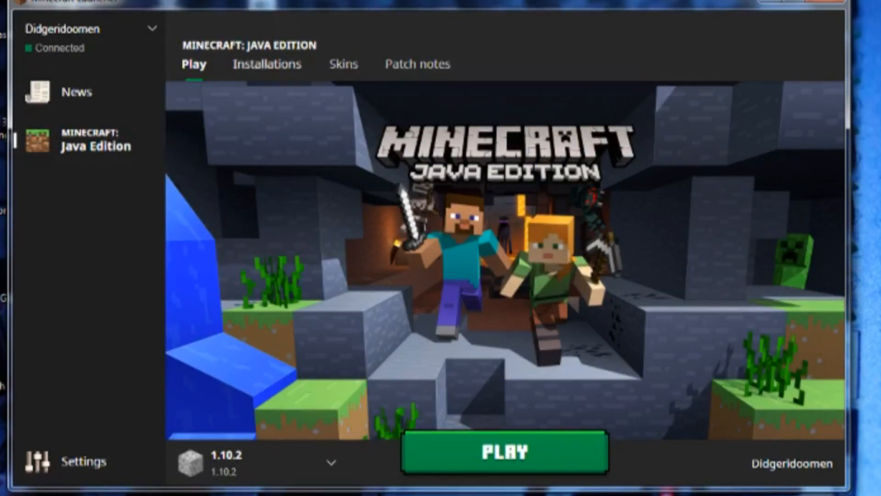
# Start a new installation named Forge from the Installations list.
pyautogui.click(266, 64)
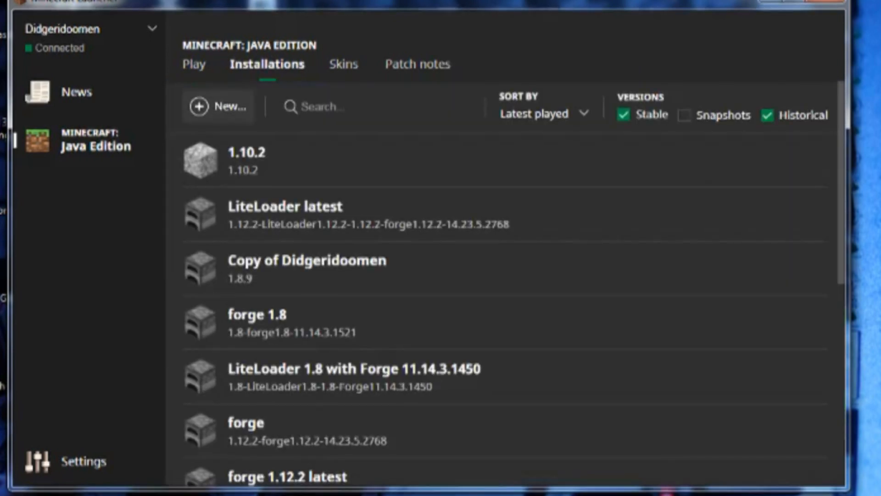
pyautogui.click(218, 106)
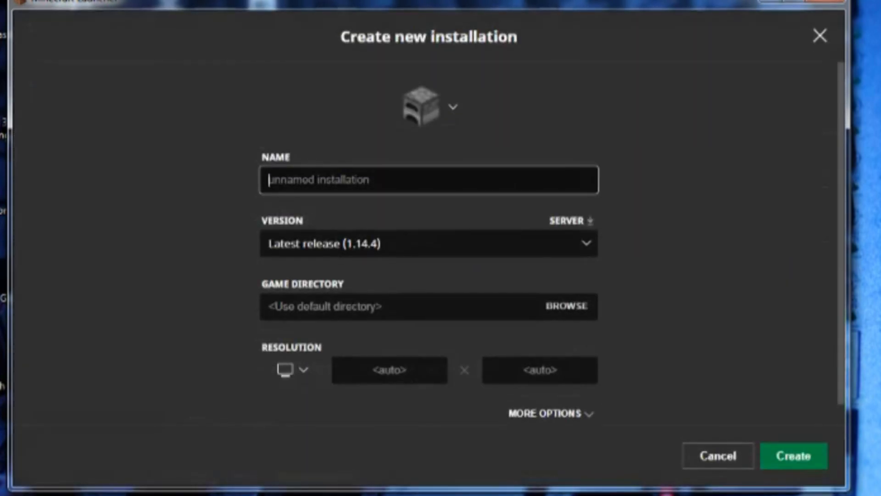
pyautogui.write('Forge')
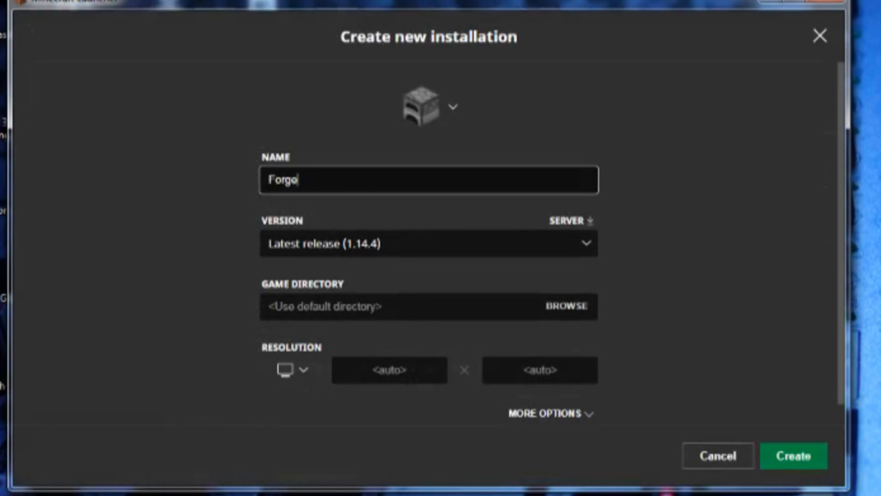
# Assign version 1.12.2-forge1.12.2-14.23.5.2847 to the Forge installation and create it.
pyautogui.click(429, 242)
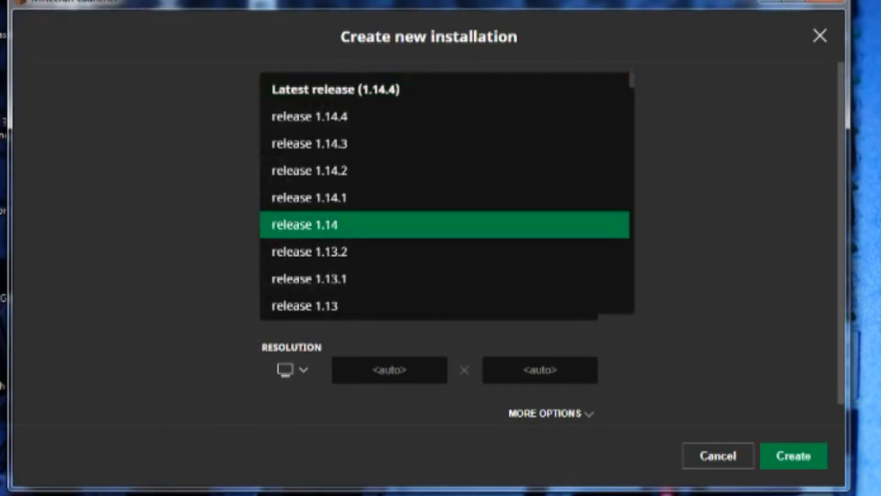
pyautogui.scroll(-3)
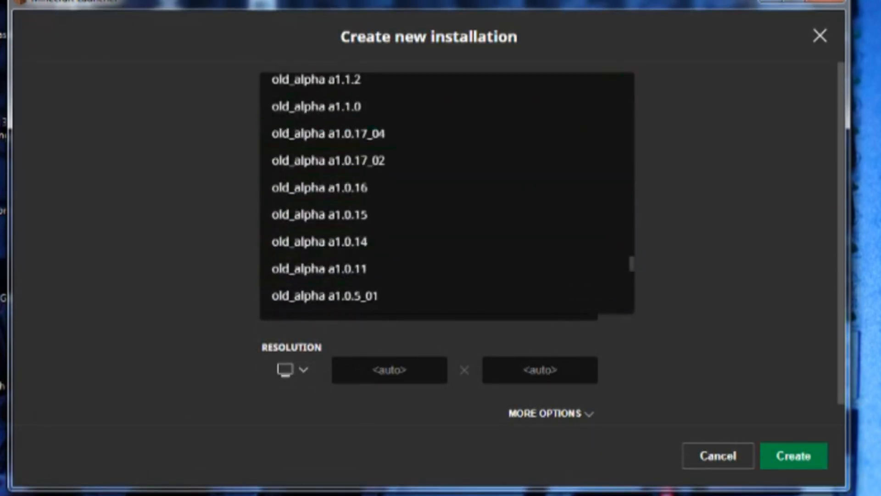
pyautogui.click(446, 194)
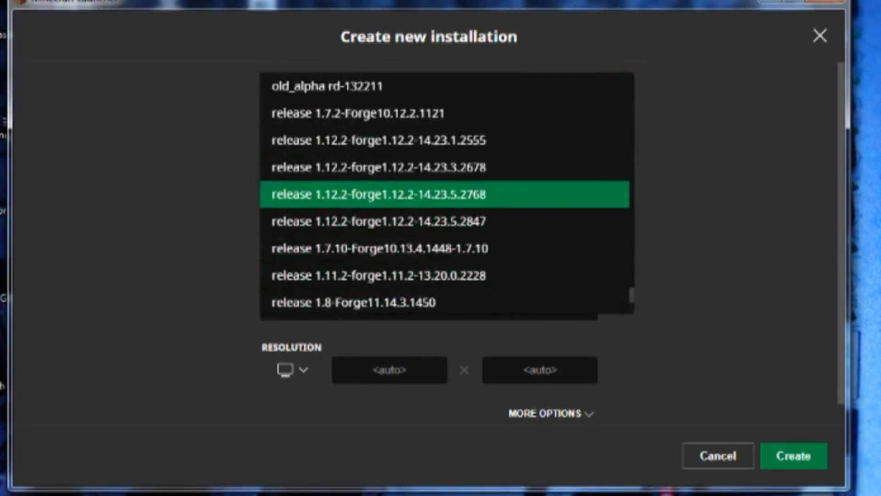
pyautogui.click(376, 222)
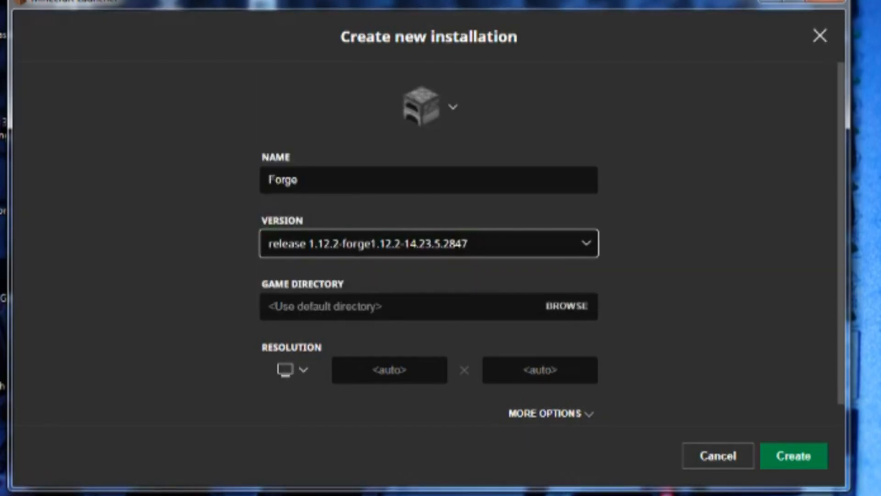
pyautogui.click(793, 455)
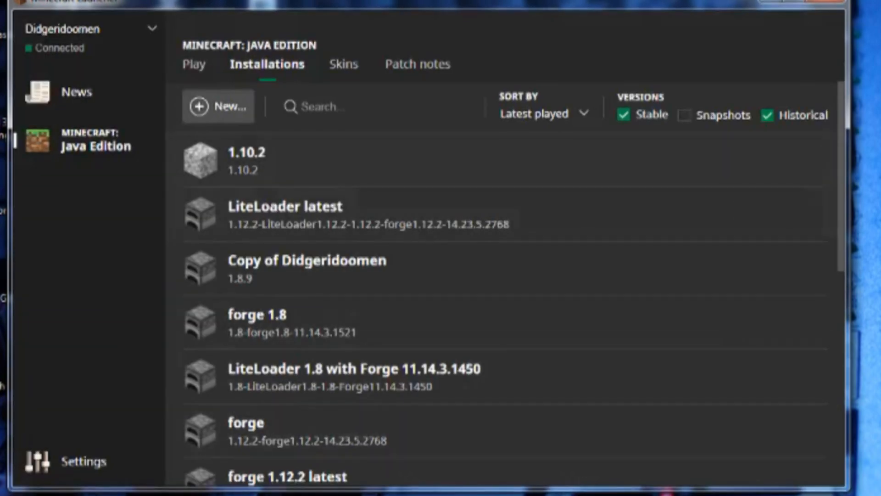
# Select the Forge 1.12.2-14.23.5.2847 profile and launch Minecraft with it.
pyautogui.click(194, 63)
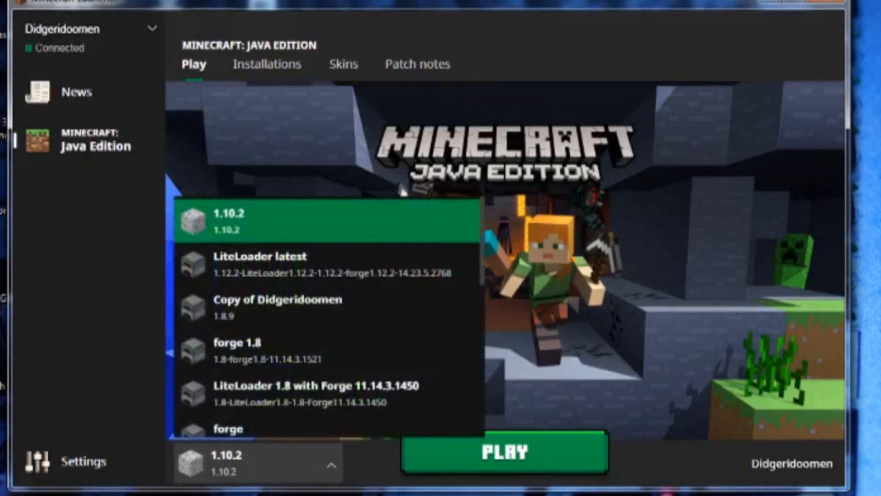
pyautogui.scroll(-3)
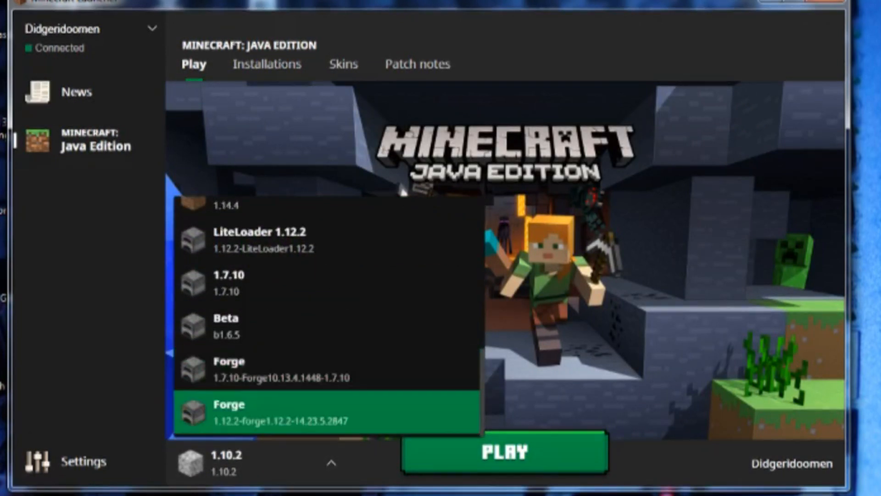
pyautogui.click(323, 412)
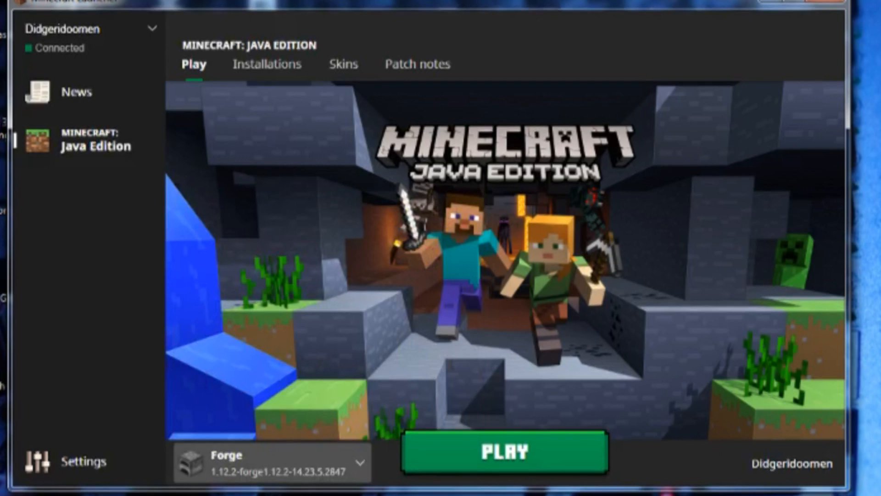
pyautogui.click(504, 451)
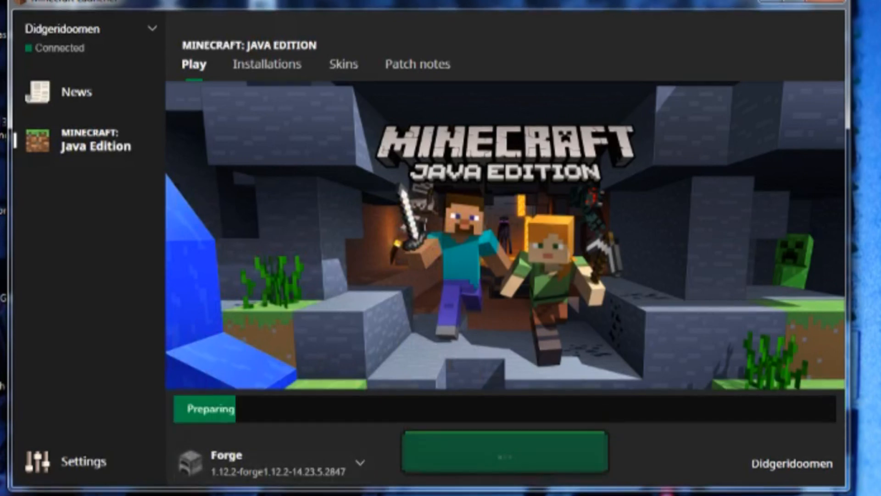
pyautogui.click(504, 452)
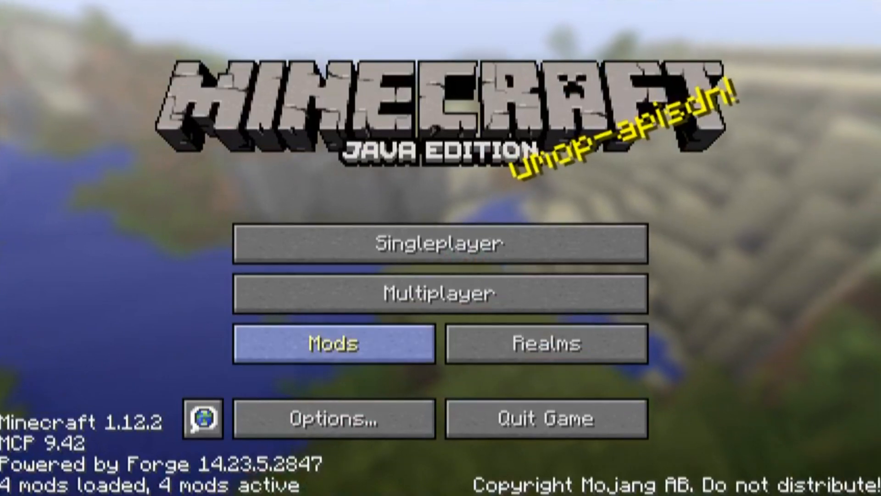
# View the loaded mods list and return to the title screen.
pyautogui.click(332, 343)
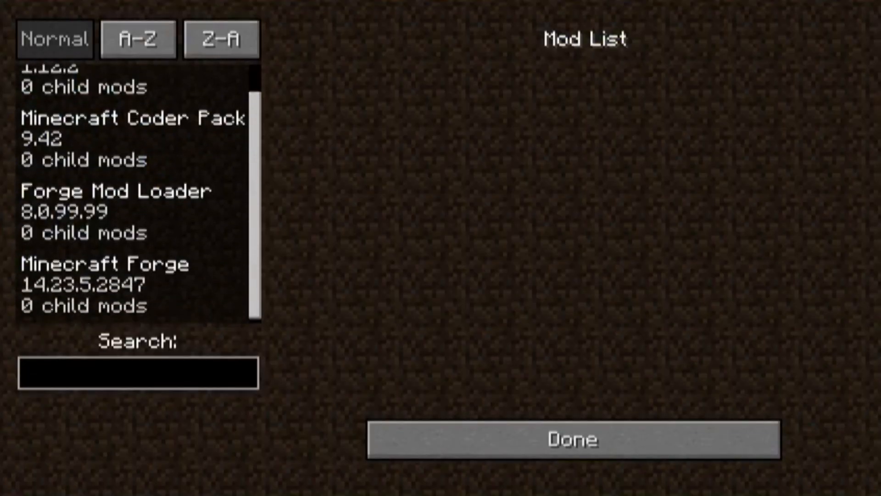
pyautogui.click(566, 439)
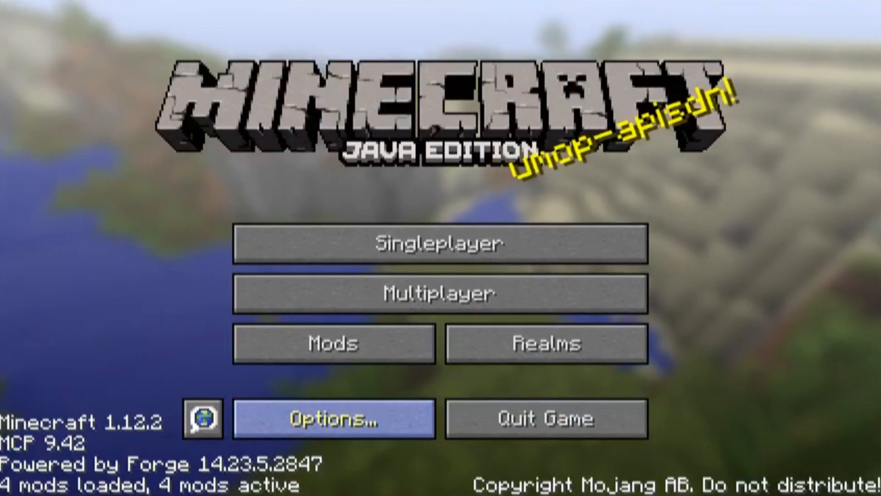
# Reach the .minecraft folder on disk via the resource pack folder shortcut.
pyautogui.click(332, 418)
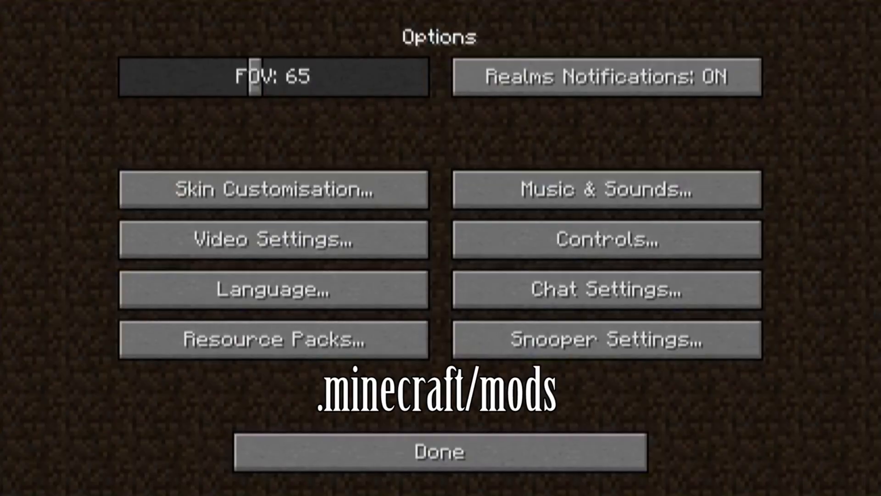
pyautogui.click(270, 339)
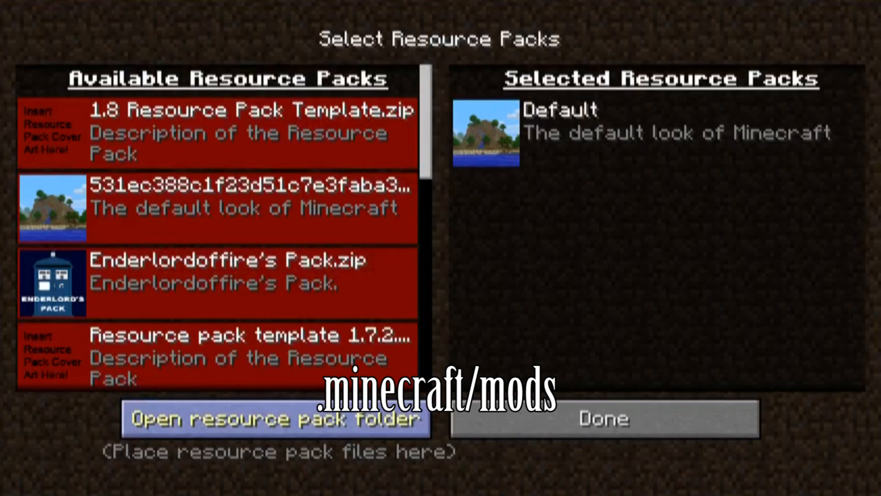
pyautogui.click(274, 419)
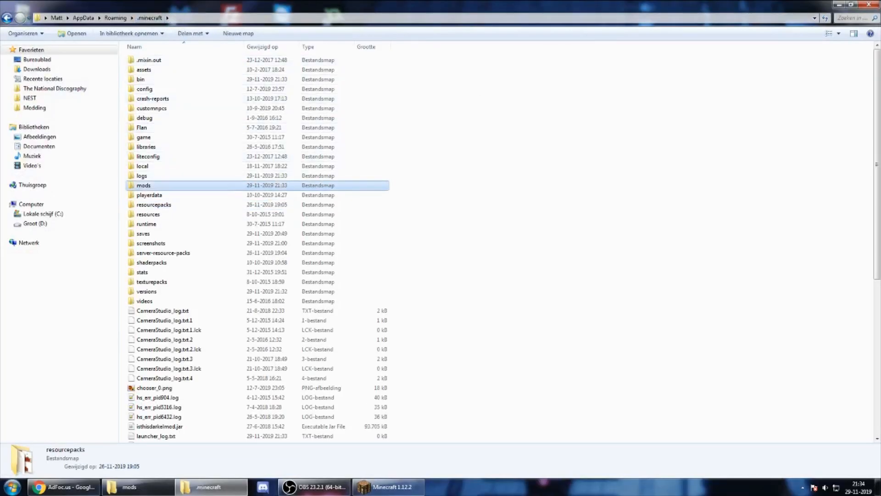
pyautogui.moveTo(143, 186)
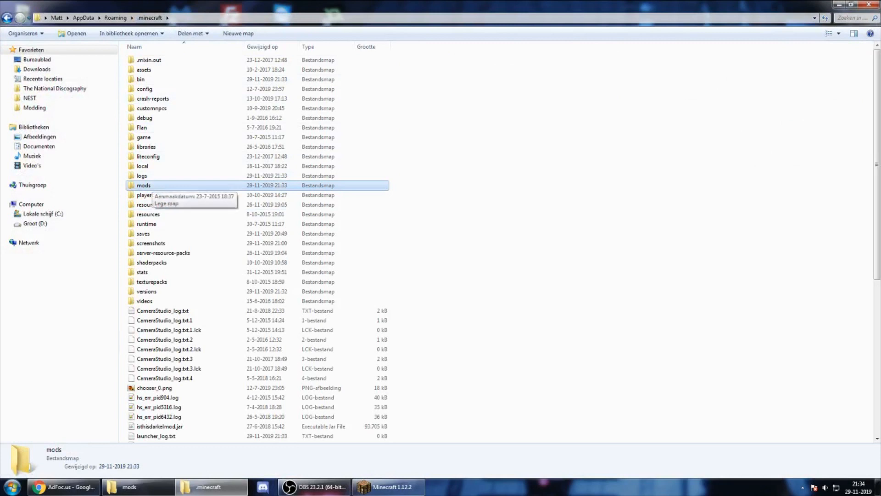
# Enter the mods folder inside .minecraft.
pyautogui.doubleClick(143, 184)
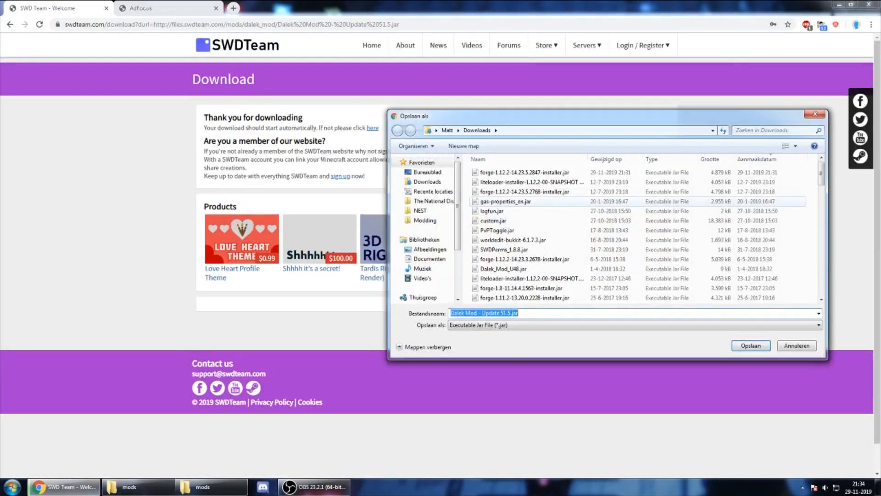
# Save the Dalek Mod 51.5 jar into the mods folder.
pyautogui.click(749, 345)
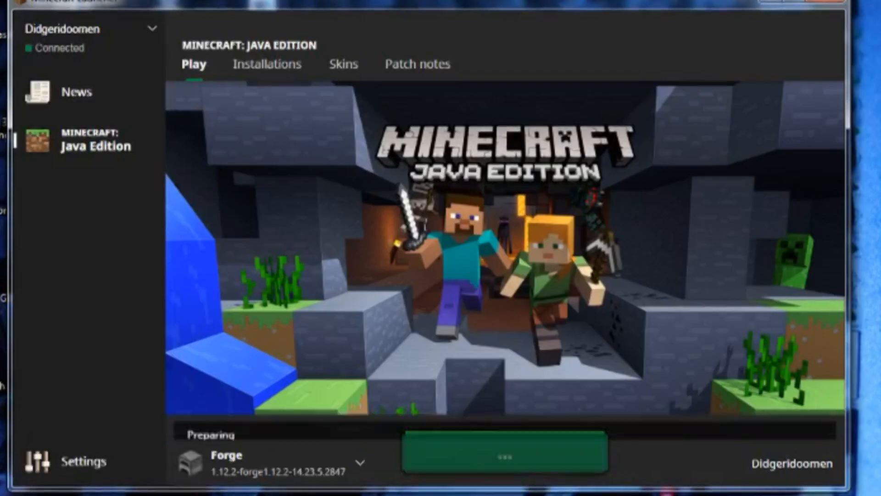
# Launch Minecraft with the Dalek Mod, view the Dalek Mod server list and go back.
pyautogui.click(504, 456)
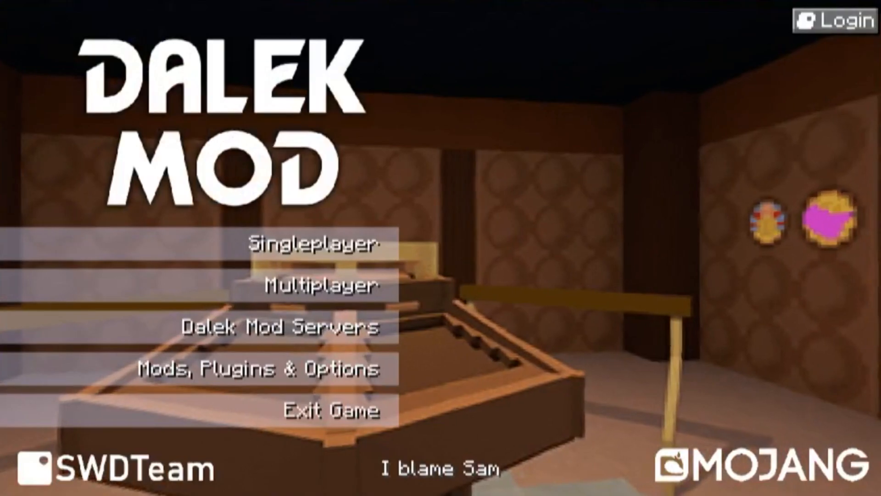
pyautogui.click(278, 328)
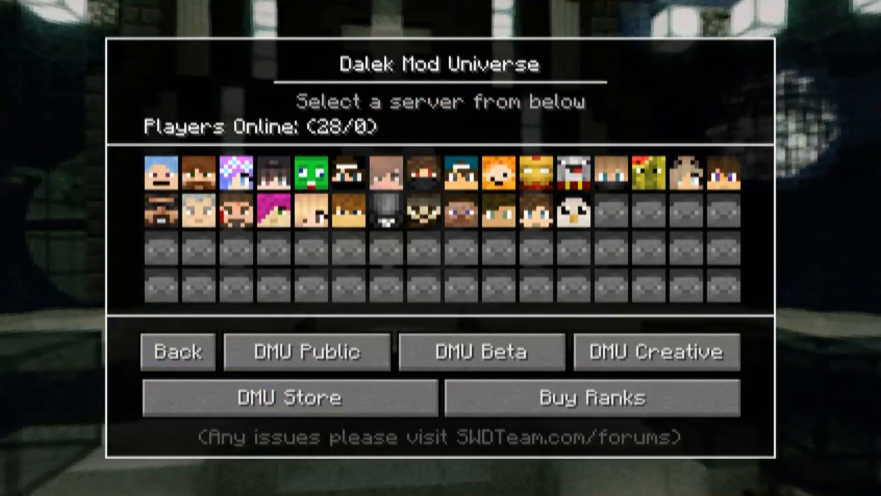
pyautogui.click(177, 352)
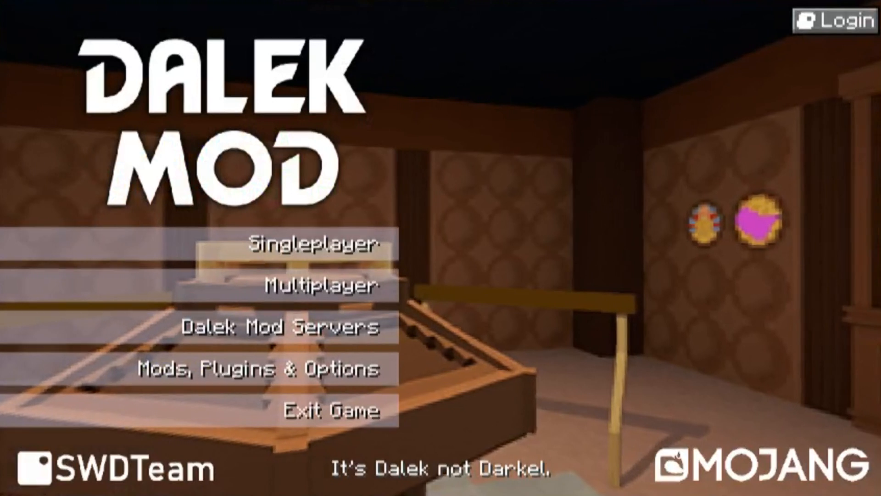